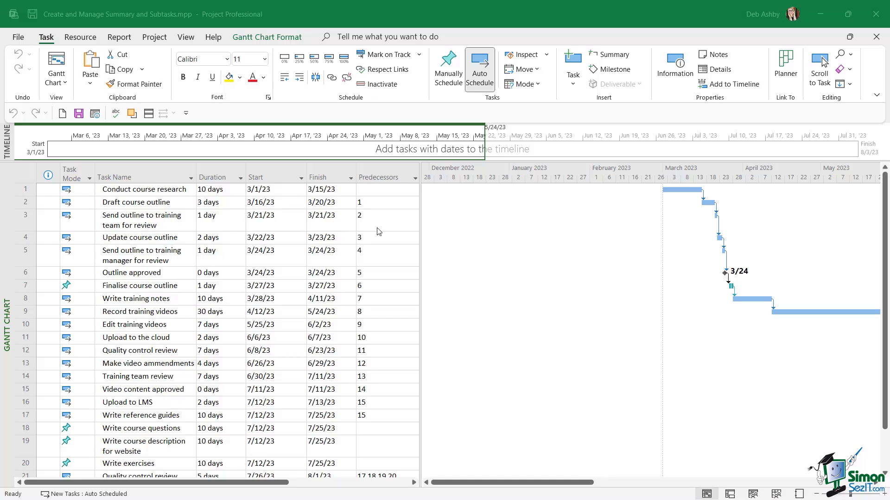
{"action": "mouse_move", "coordinate": [301, 238]}
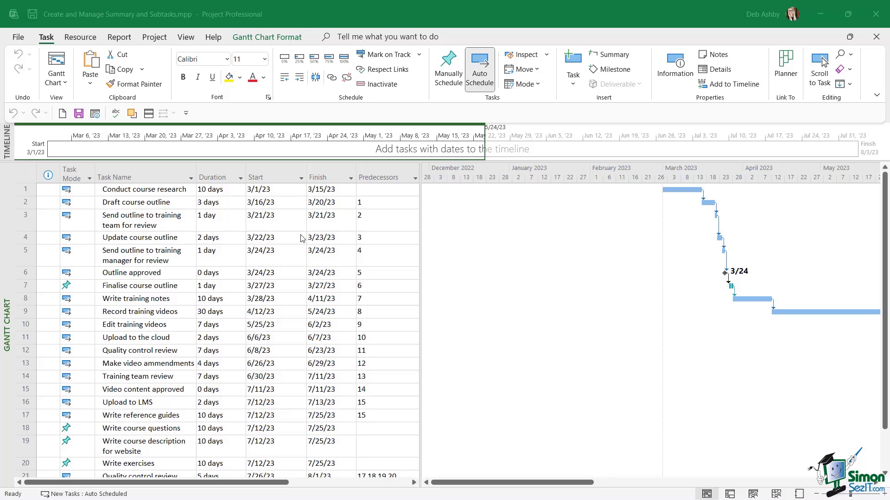
{"action": "mouse_move", "coordinate": [384, 267]}
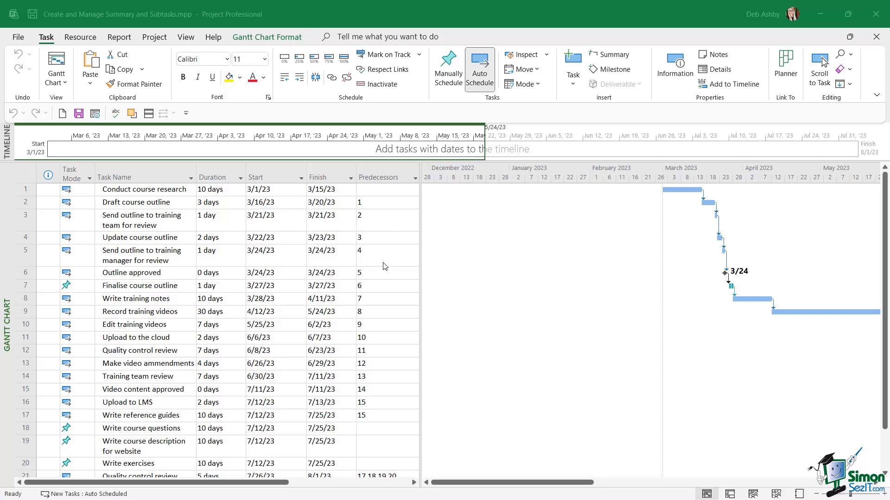
- Insert a summary task over rows 1-7, Conduct course research through Finalise course outline
{"action": "scroll", "scroll_direction": "down", "scroll_amount": 3}
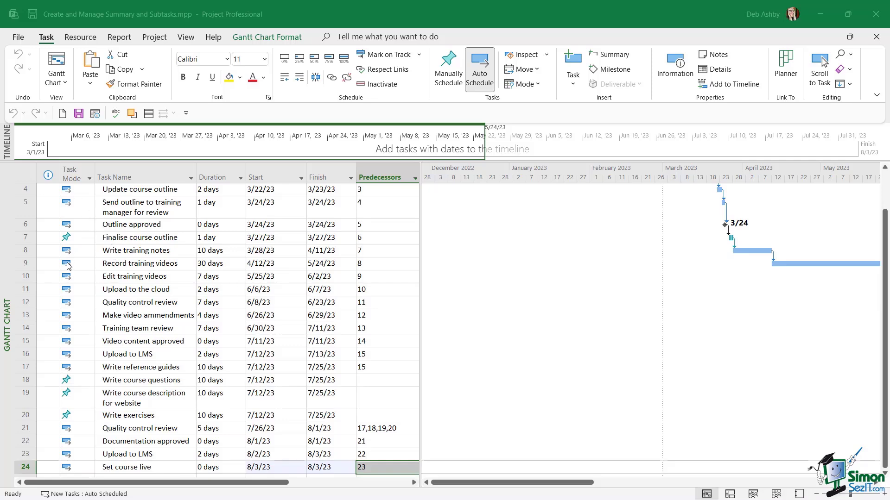
{"action": "scroll", "scroll_direction": "up", "scroll_amount": 3}
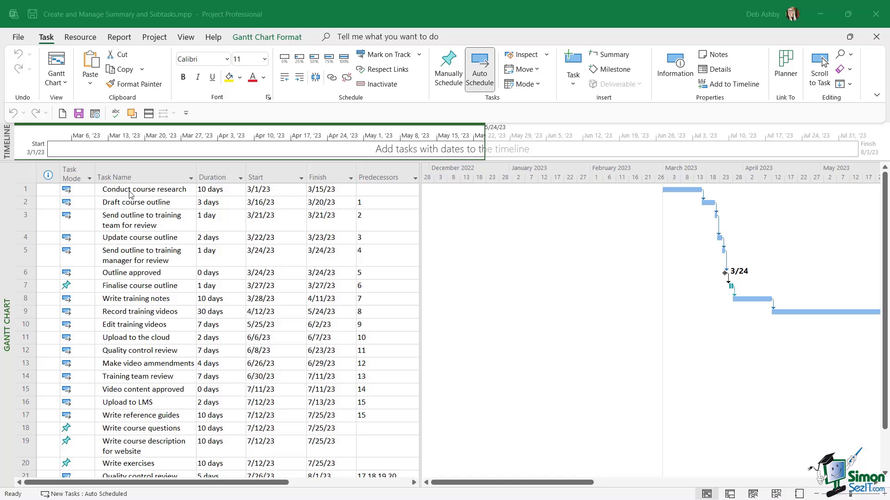
{"action": "mouse_move", "coordinate": [123, 302]}
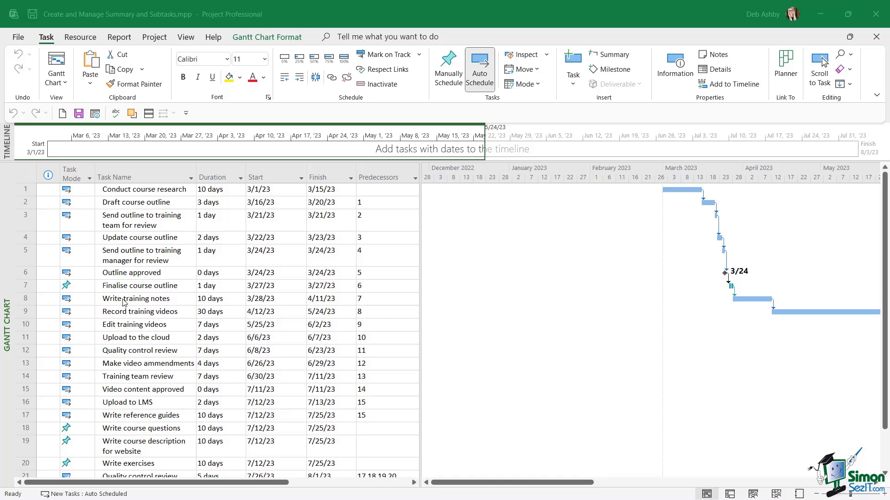
{"action": "mouse_move", "coordinate": [158, 263]}
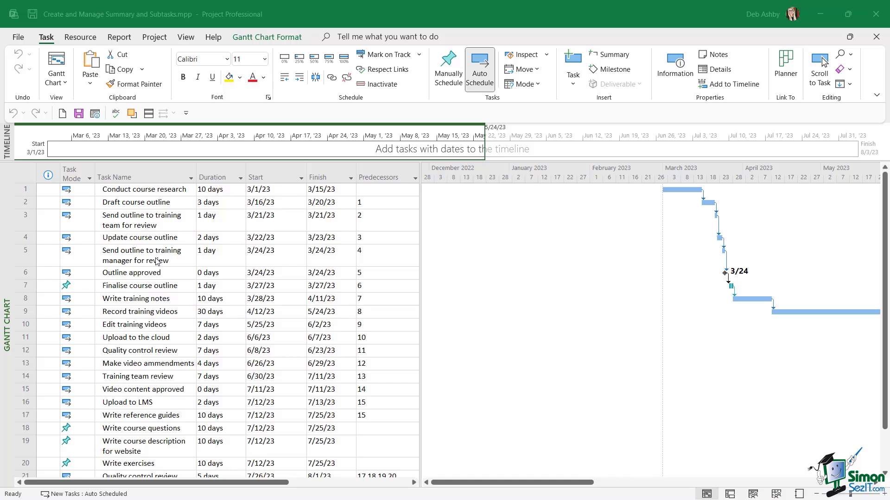
{"action": "mouse_move", "coordinate": [284, 69]}
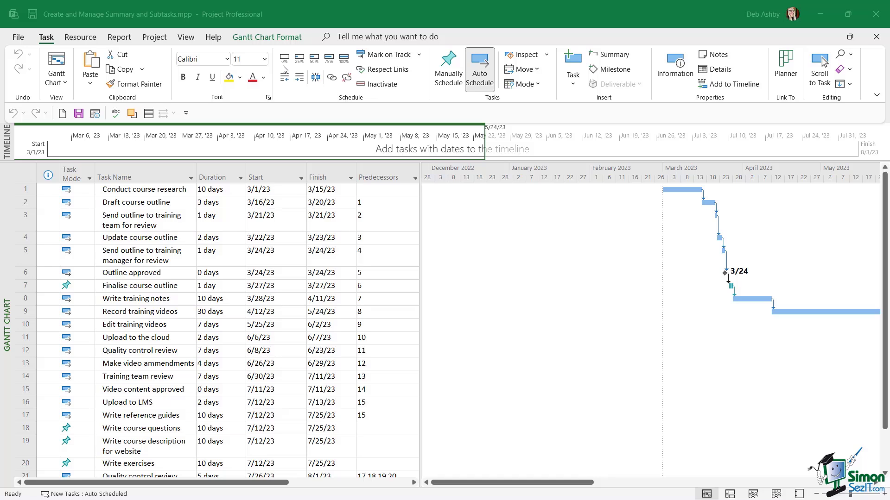
{"action": "mouse_move", "coordinate": [157, 245]}
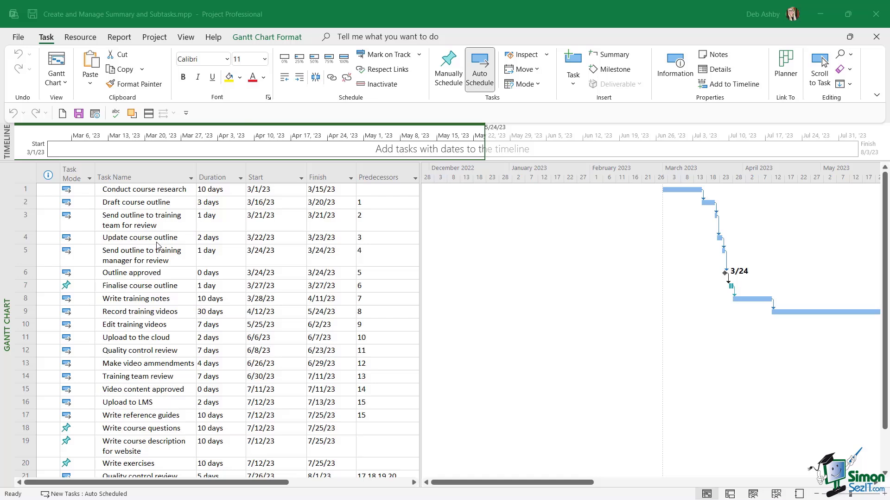
{"action": "mouse_move", "coordinate": [136, 284]}
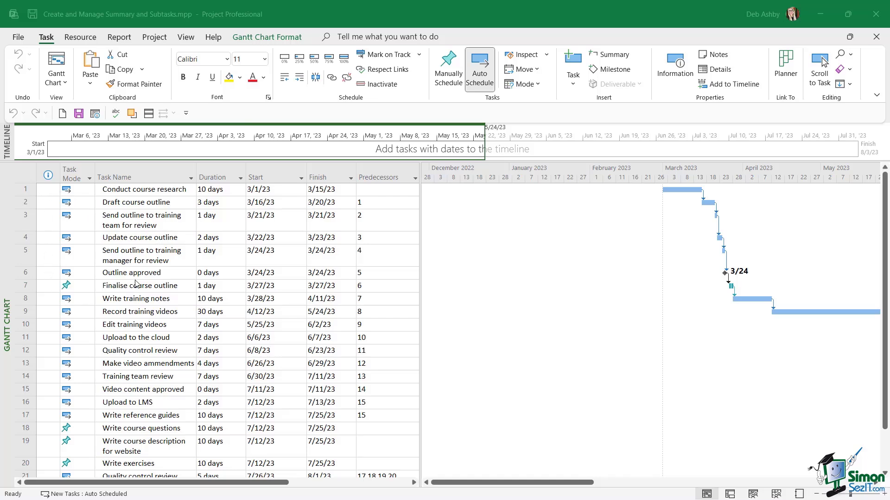
{"action": "mouse_move", "coordinate": [168, 263]}
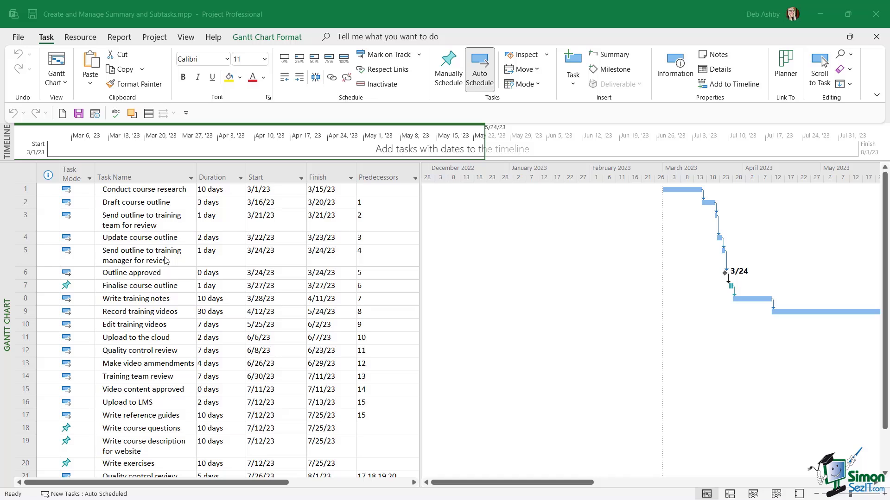
{"action": "left_click", "coordinate": [217, 255]}
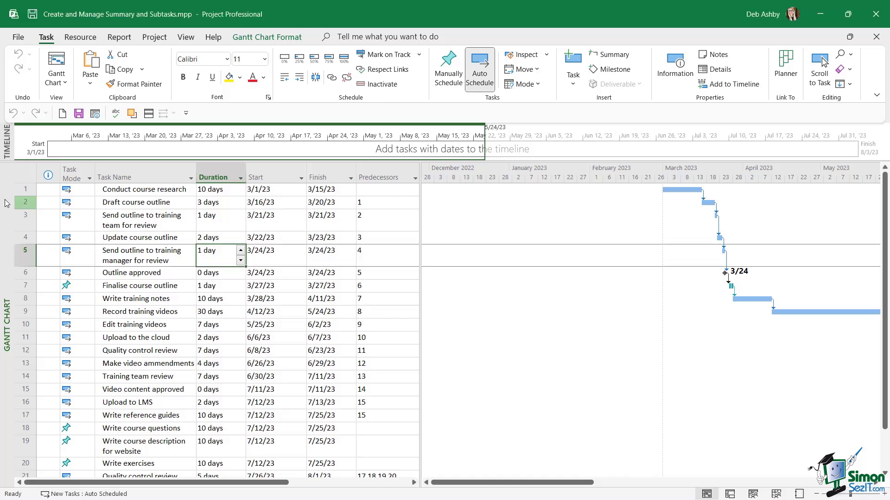
{"action": "left_click", "coordinate": [25, 189]}
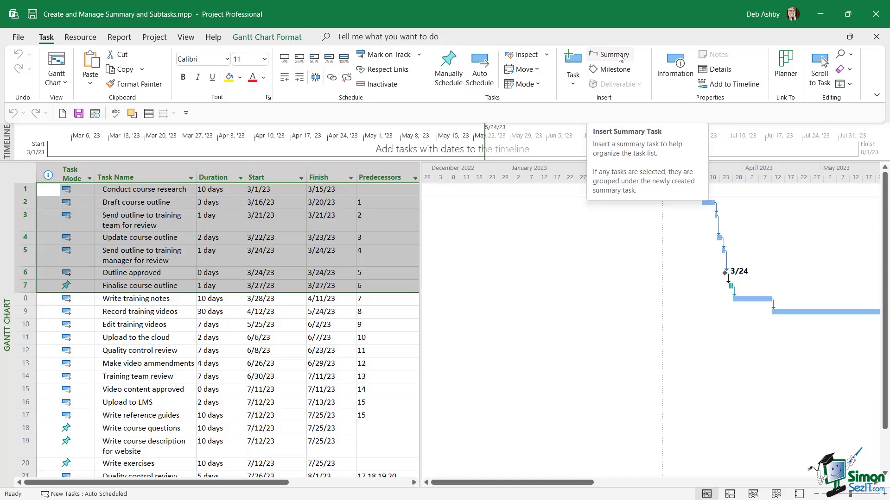
{"action": "left_click", "coordinate": [610, 58]}
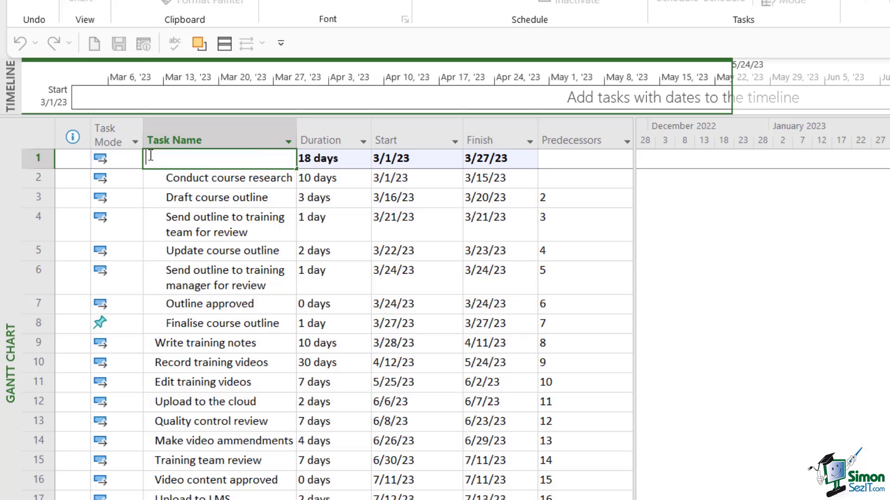
- Enter PREPARATION PHASE as the new summary task's name and confirm it
{"action": "type", "text": "PREPARATION PHASE"}
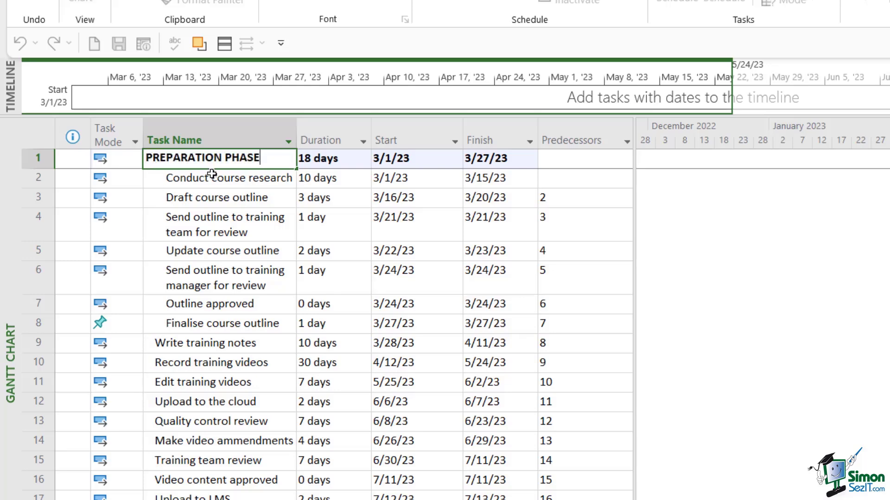
{"action": "left_click", "coordinate": [227, 178]}
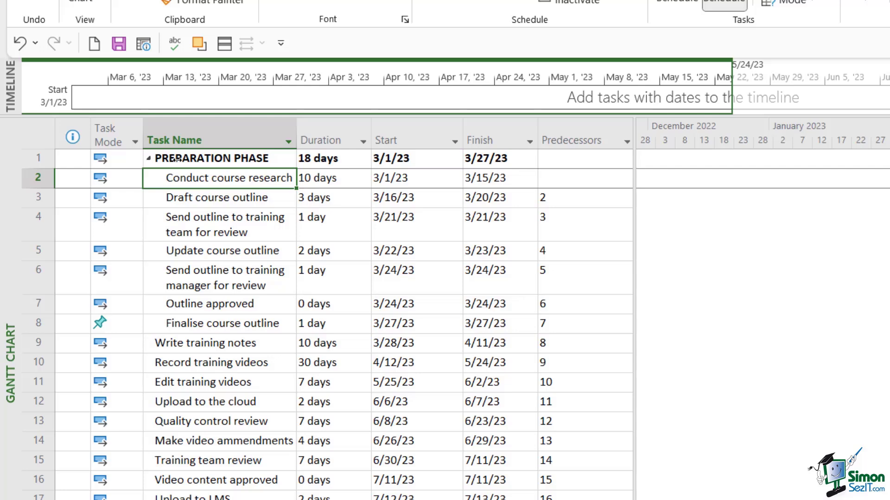
{"action": "mouse_move", "coordinate": [147, 155]}
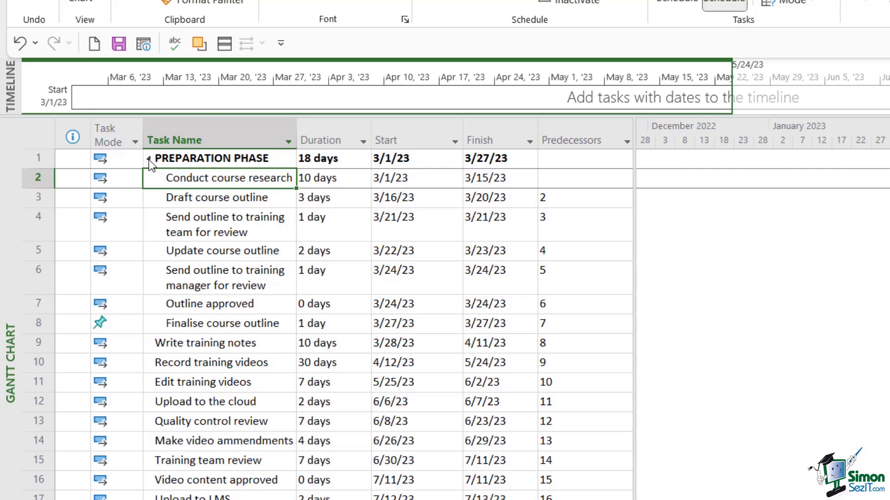
- Collapse the PREPARATION PHASE subtasks, then expand them again
{"action": "left_click", "coordinate": [148, 159]}
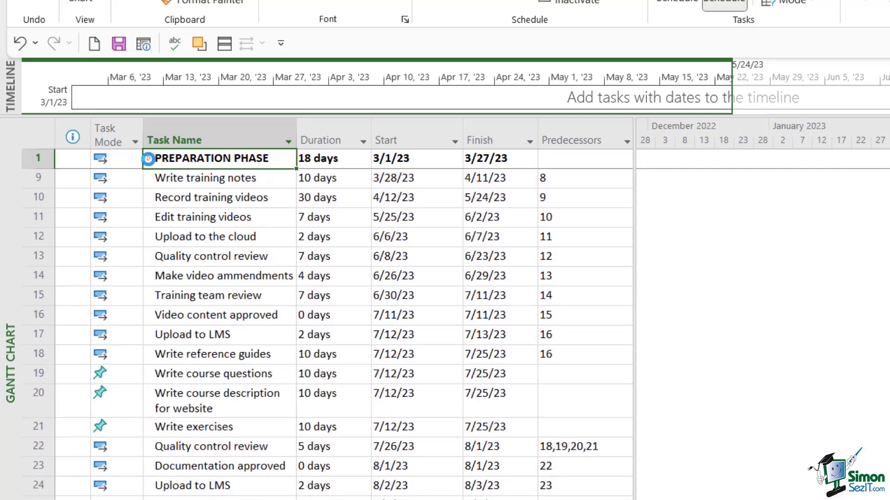
{"action": "left_click", "coordinate": [148, 158]}
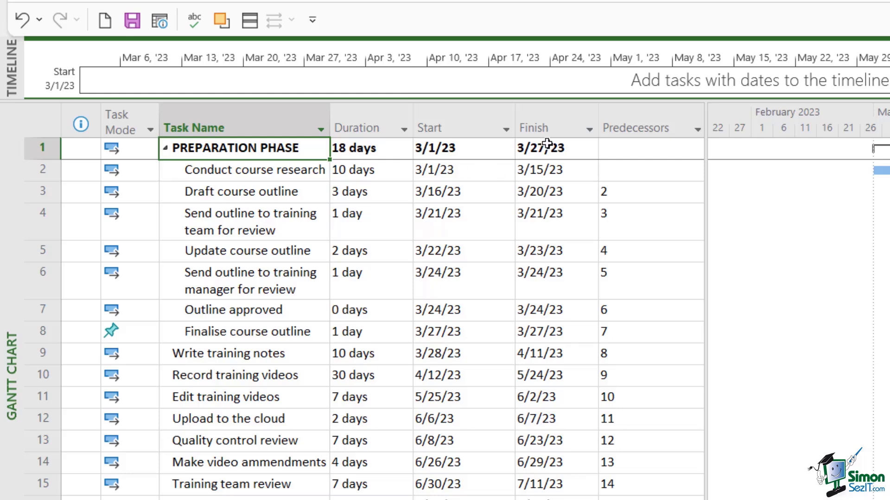
{"action": "mouse_move", "coordinate": [441, 173]}
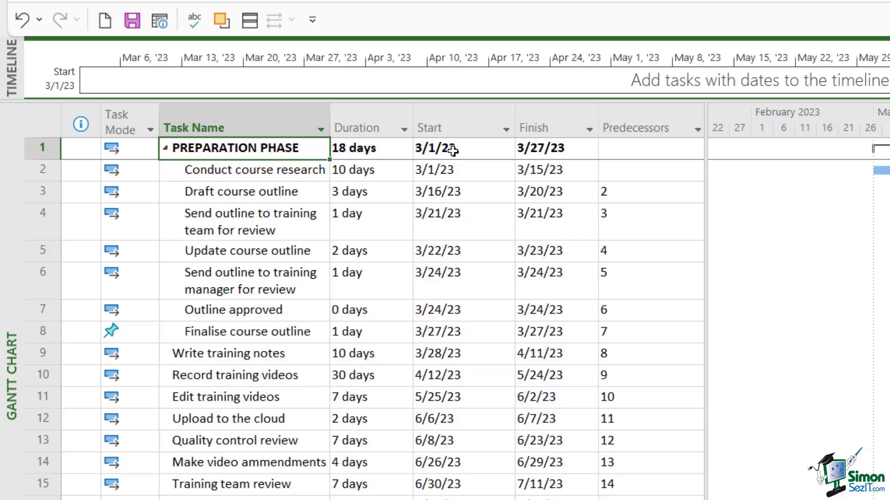
{"action": "mouse_move", "coordinate": [443, 173]}
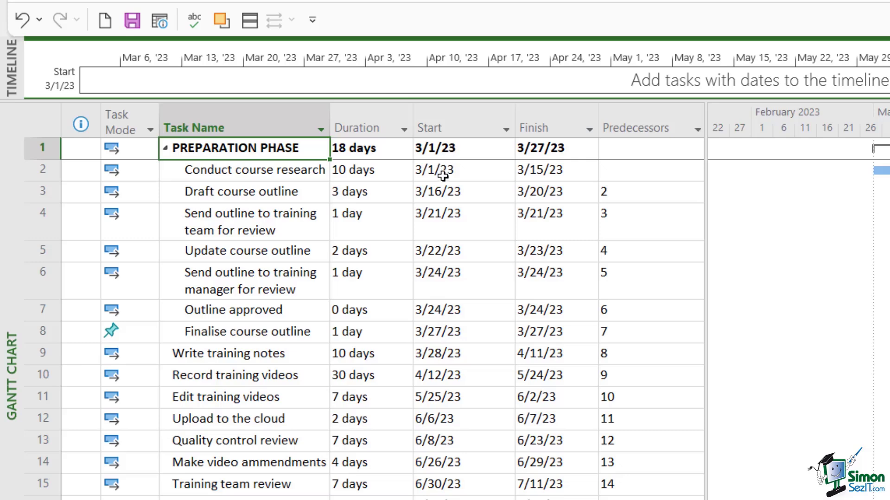
{"action": "mouse_move", "coordinate": [545, 161]}
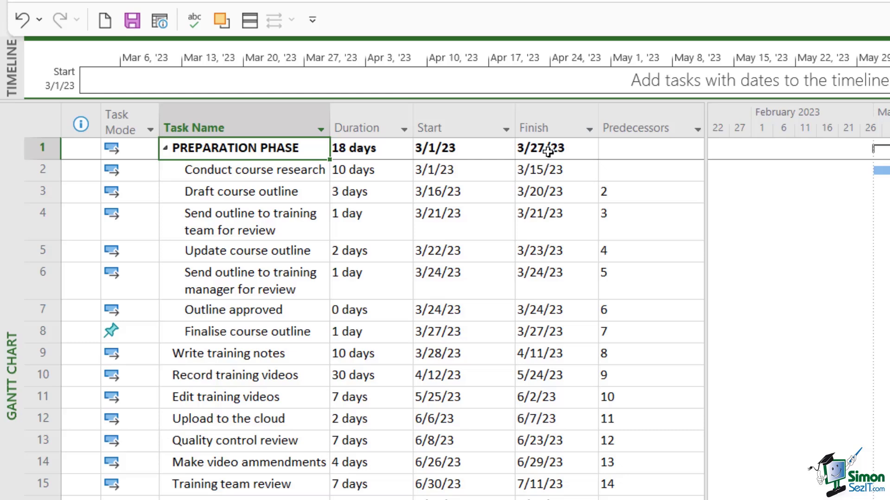
{"action": "mouse_move", "coordinate": [553, 148]}
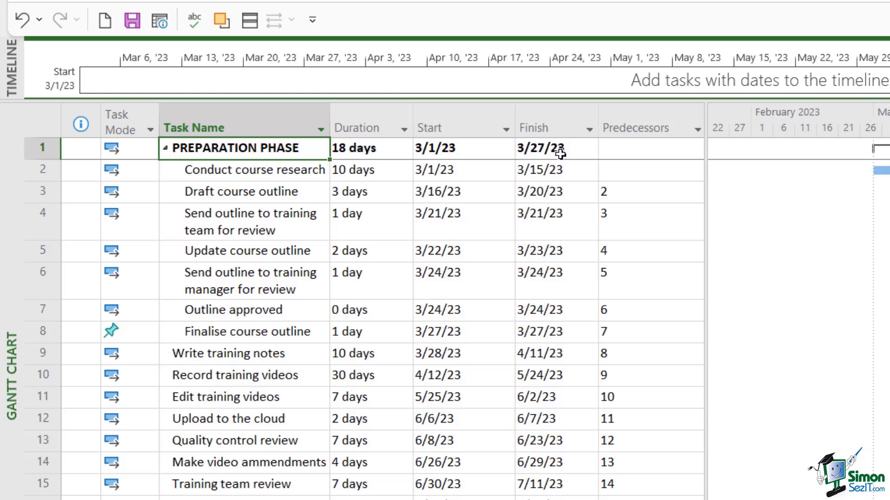
{"action": "mouse_move", "coordinate": [371, 172]}
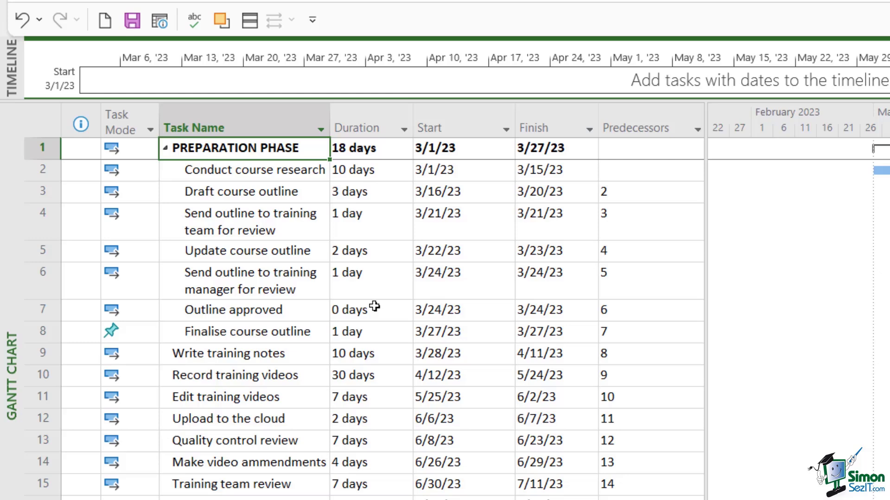
{"action": "mouse_move", "coordinate": [266, 152]}
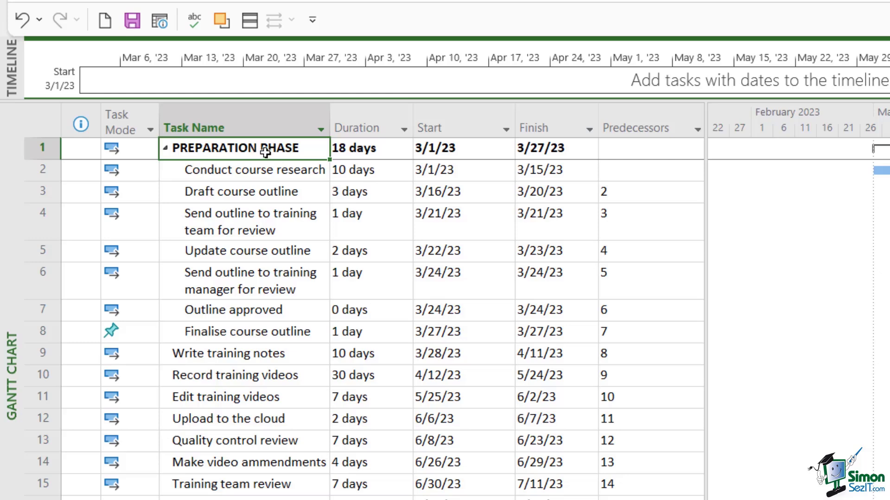
{"action": "mouse_move", "coordinate": [388, 157]}
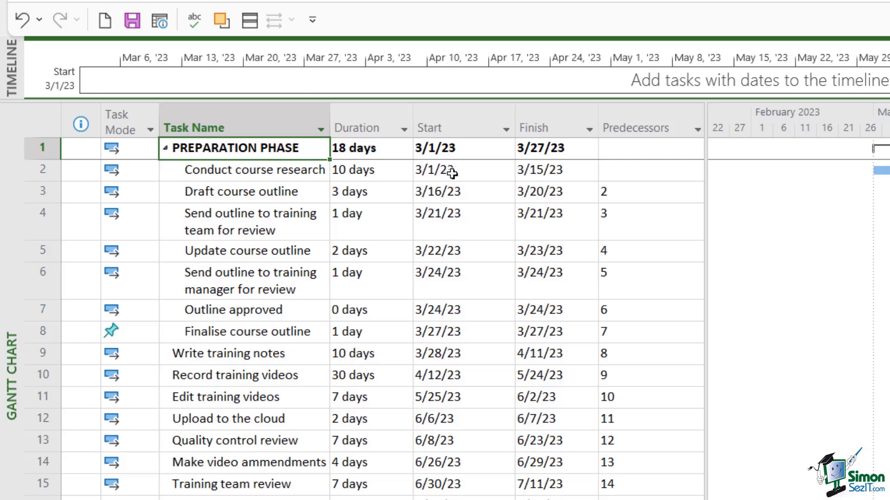
{"action": "mouse_move", "coordinate": [437, 148]}
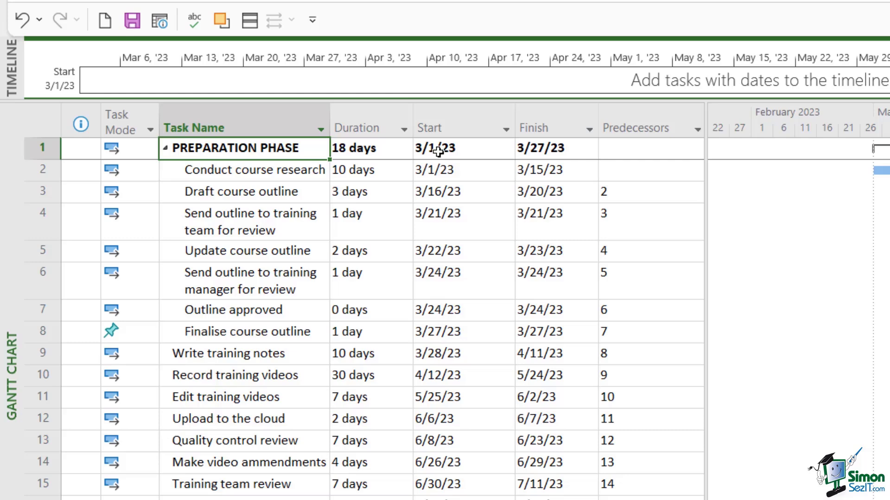
{"action": "mouse_move", "coordinate": [539, 150]}
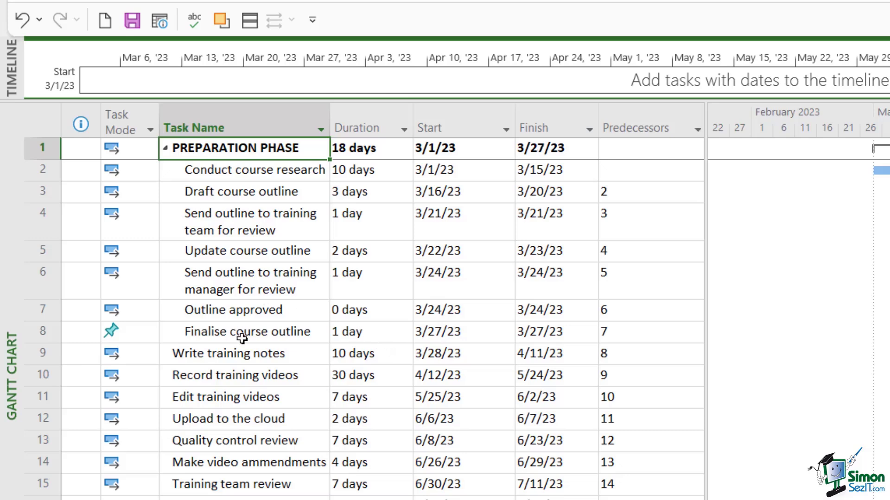
- Insert a RECORDING PHASE summary over rows 9-17, Write training notes to Upload to LMS
{"action": "left_click", "coordinate": [40, 353]}
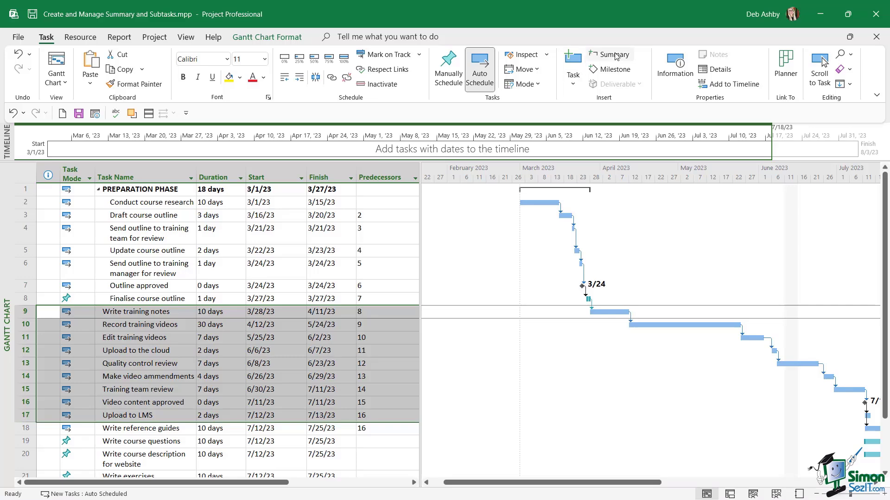
{"action": "left_click", "coordinate": [611, 54]}
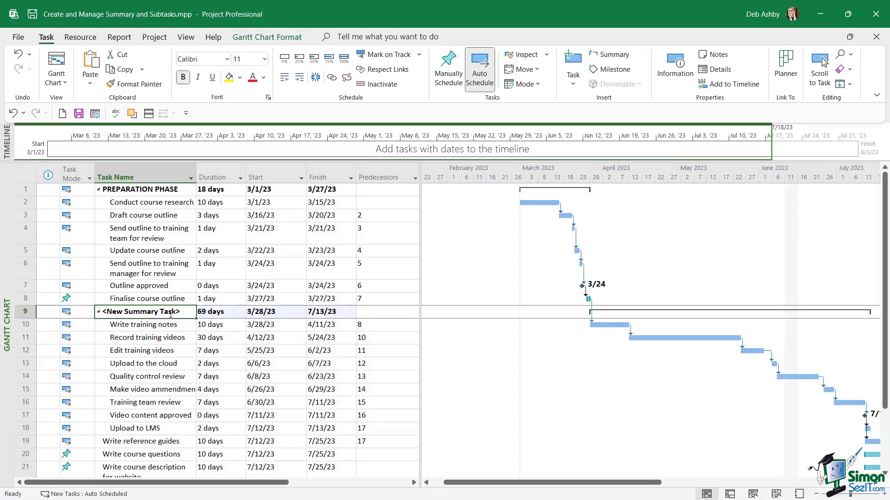
{"action": "type", "text": "RECORDING PHASE"}
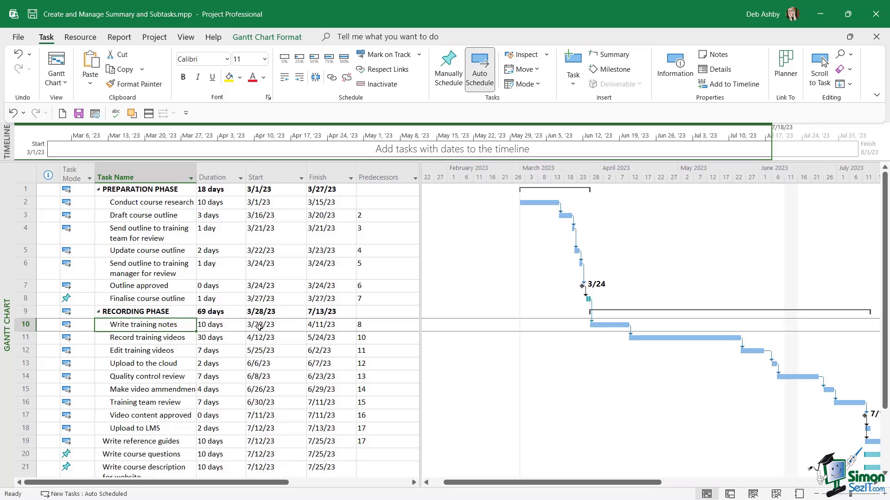
{"action": "mouse_move", "coordinate": [278, 312]}
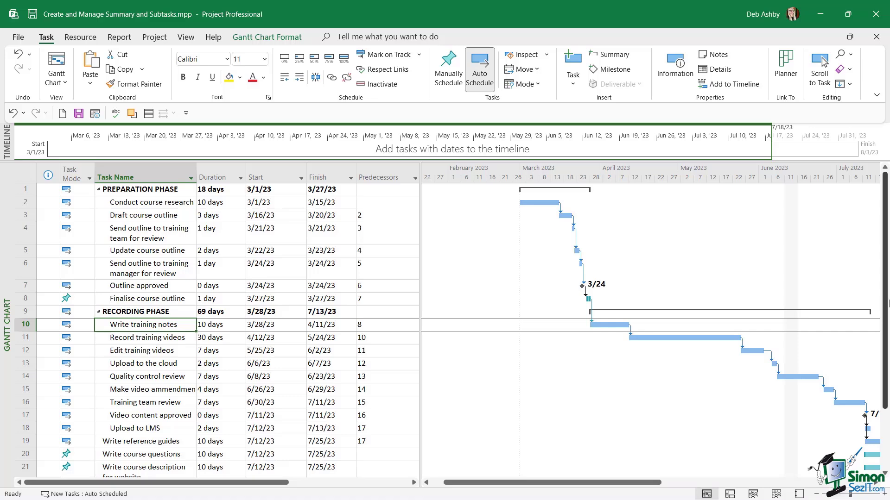
- Insert a DOCUMENTATION PHASE summary over the reference guide, question, exercise and review tasks
{"action": "scroll", "scroll_direction": "down", "scroll_amount": 3}
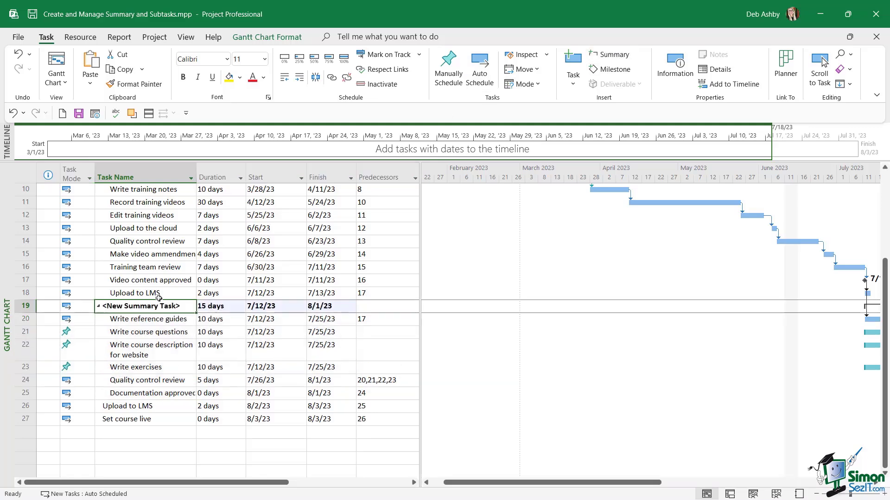
{"action": "type", "text": "DOCUMENTATION PHASE"}
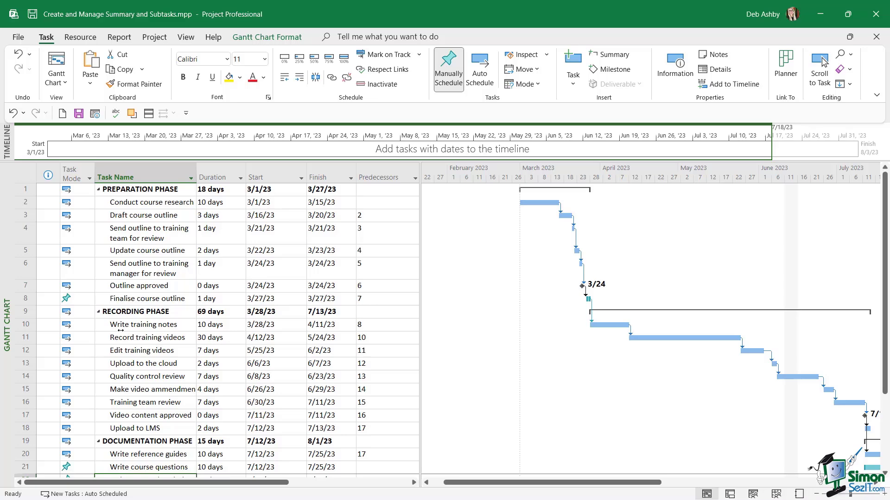
- Collapse the phases including GO LIVE PHASE, then show all subtasks again
{"action": "left_click", "coordinate": [97, 312]}
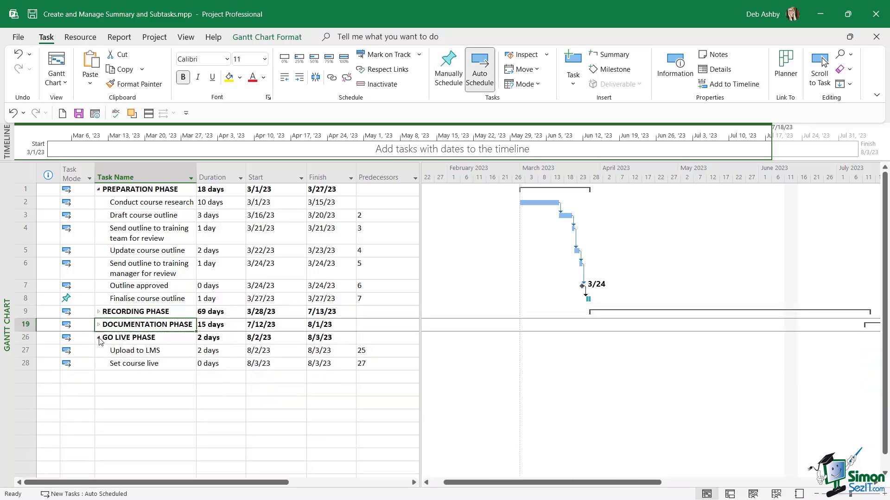
{"action": "left_click", "coordinate": [98, 337]}
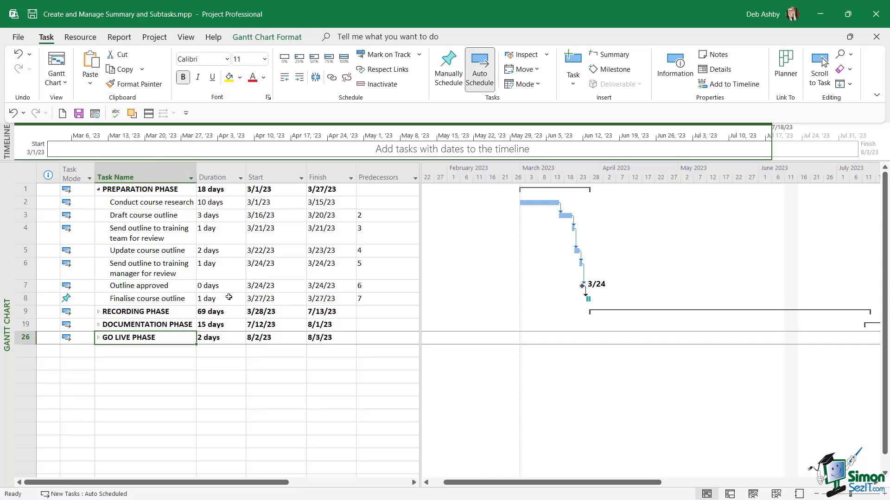
{"action": "left_click", "coordinate": [97, 311]}
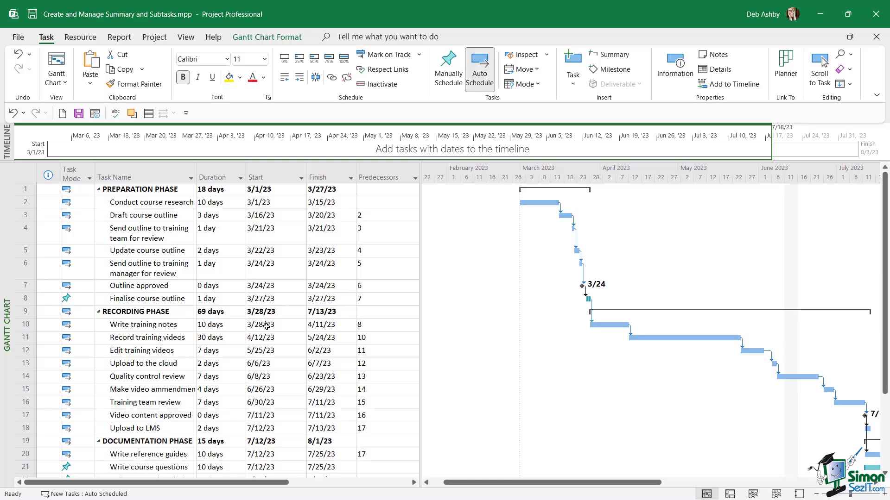
{"action": "mouse_move", "coordinate": [118, 207]}
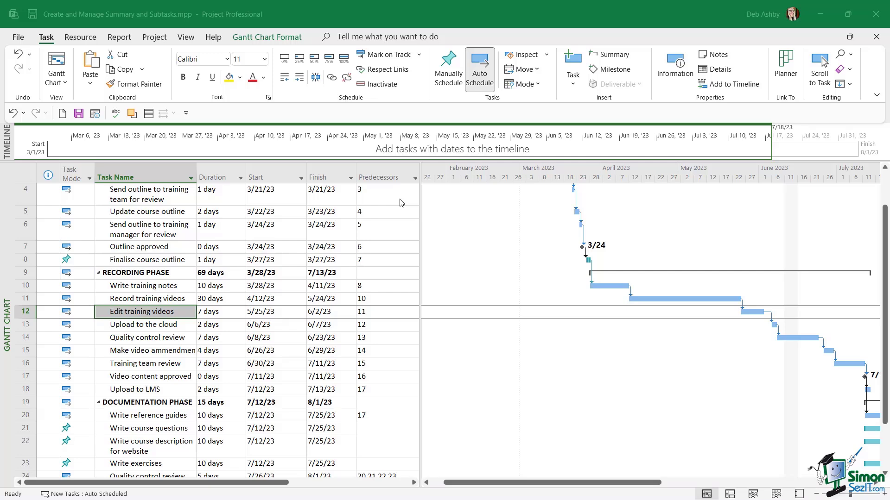
{"action": "mouse_move", "coordinate": [125, 340]}
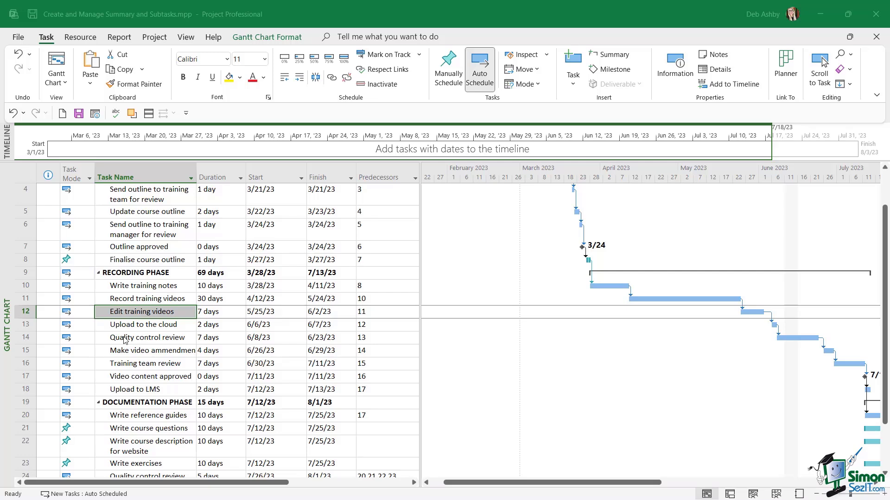
{"action": "mouse_move", "coordinate": [24, 356]}
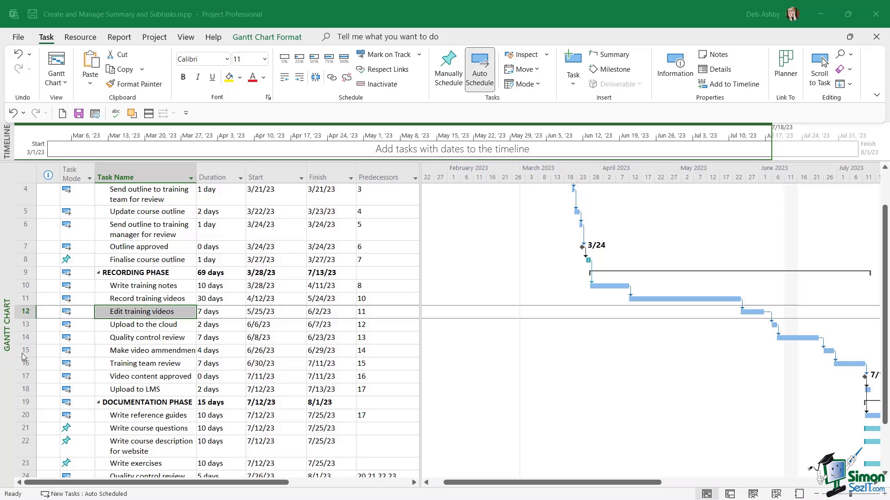
- Insert an EDITING PHASE summary over Make video ammendments and set it to Manually Scheduled
{"action": "left_click", "coordinate": [25, 350]}
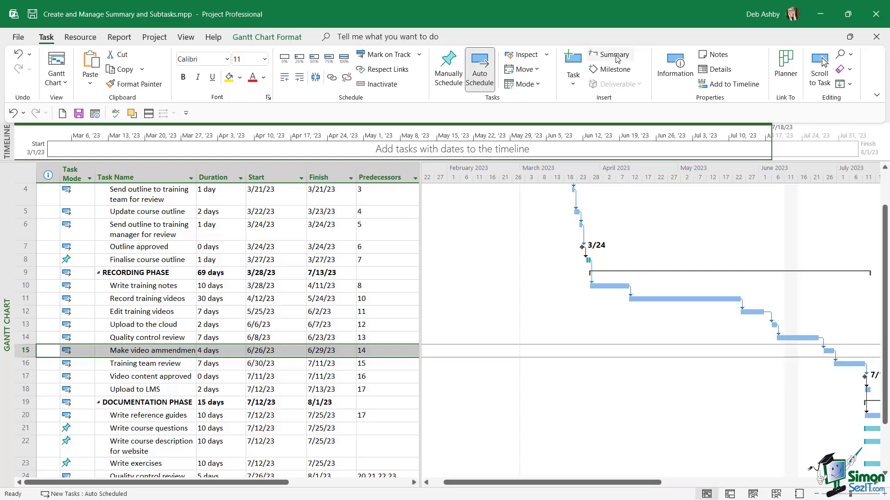
{"action": "left_click", "coordinate": [611, 54]}
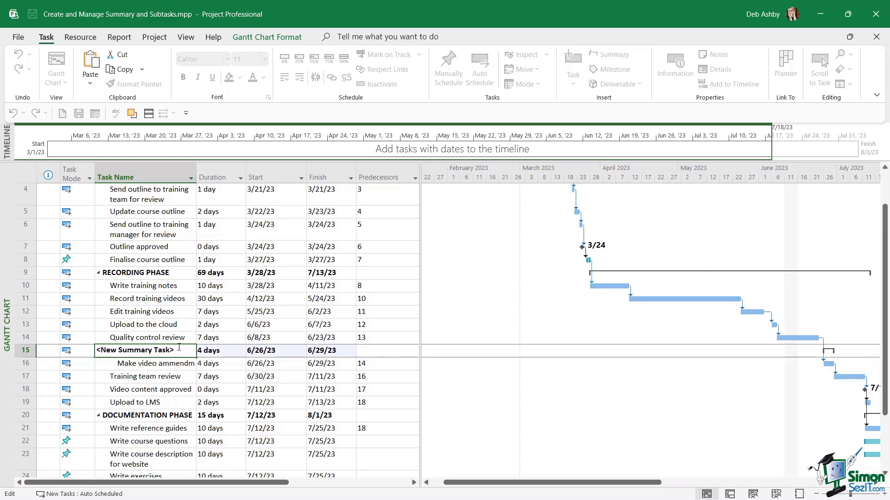
{"action": "double_click", "coordinate": [134, 350]}
{"action": "type", "text": "EDITING PHASE"}
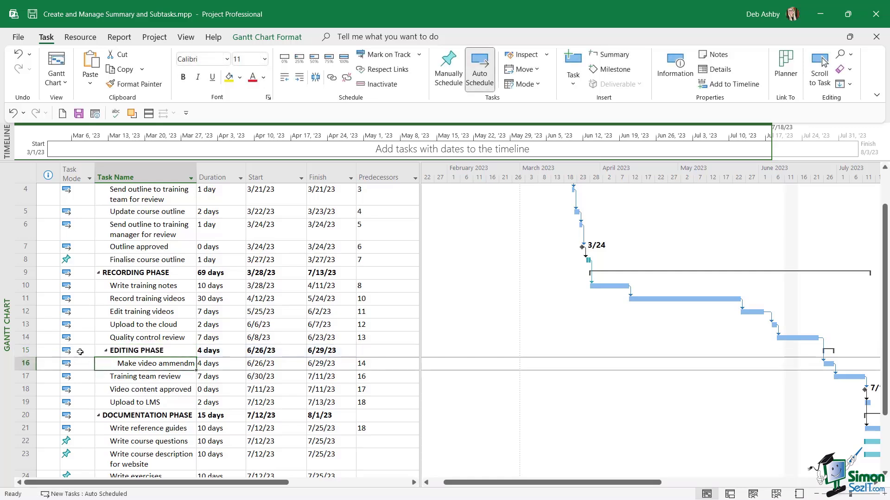
{"action": "left_click", "coordinate": [89, 351]}
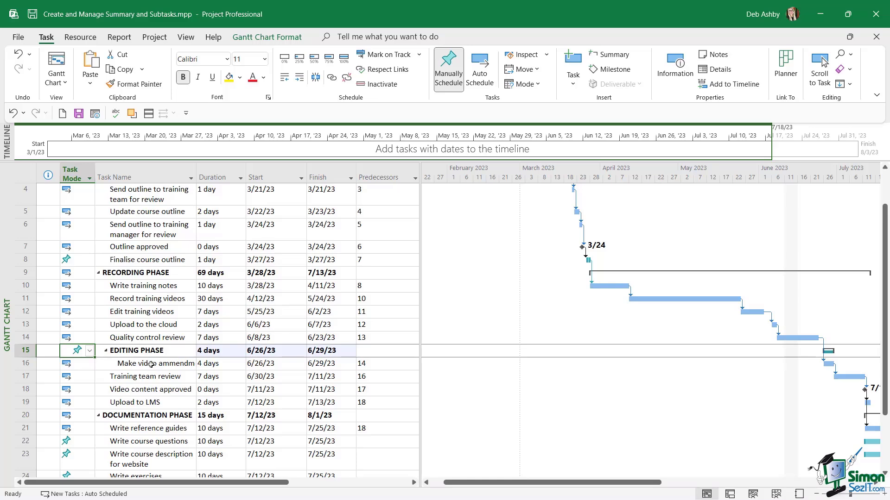
{"action": "left_click", "coordinate": [144, 350]}
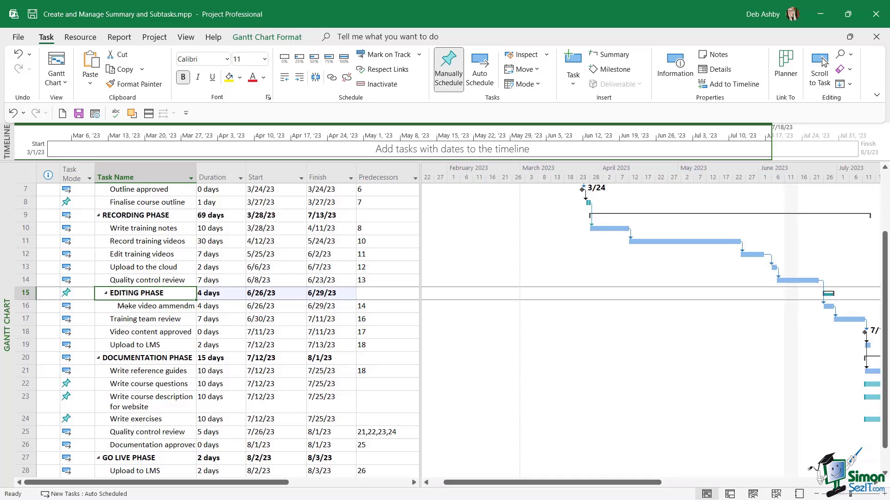
{"action": "mouse_move", "coordinate": [207, 307]}
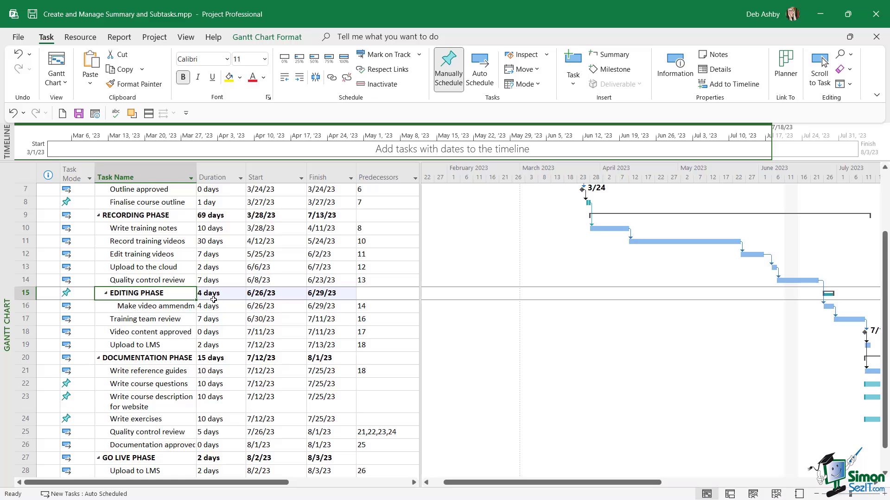
- Set the EDITING PHASE duration to 2 days and view the red conflict bar on the Gantt chart
{"action": "left_click", "coordinate": [219, 293]}
{"action": "type", "text": "2"}
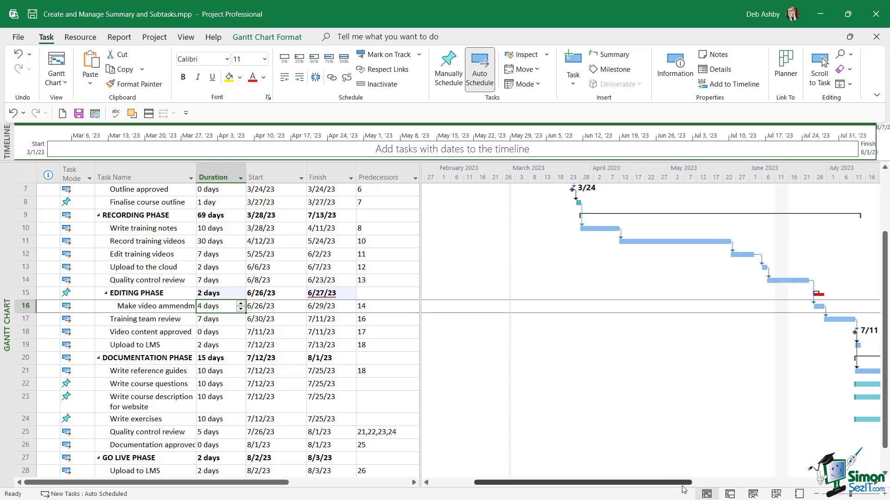
{"action": "scroll", "scroll_direction": "right", "scroll_amount": 3}
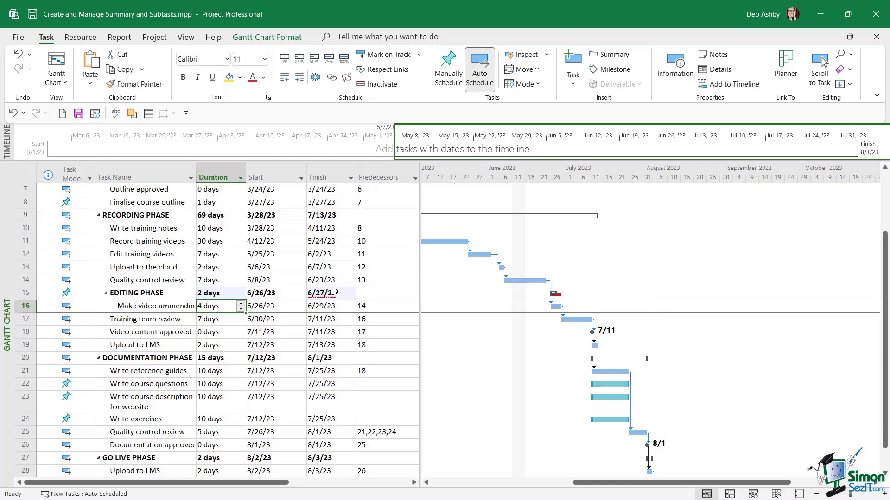
{"action": "mouse_move", "coordinate": [327, 312]}
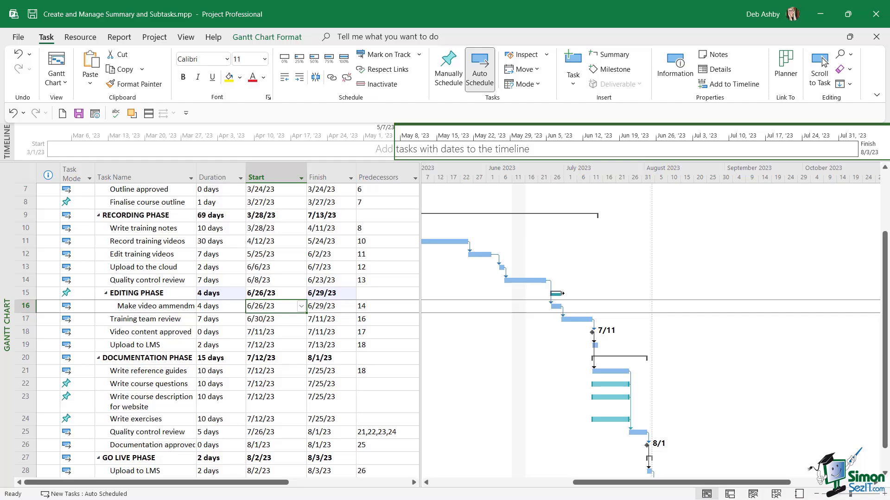
{"action": "mouse_move", "coordinate": [565, 301]}
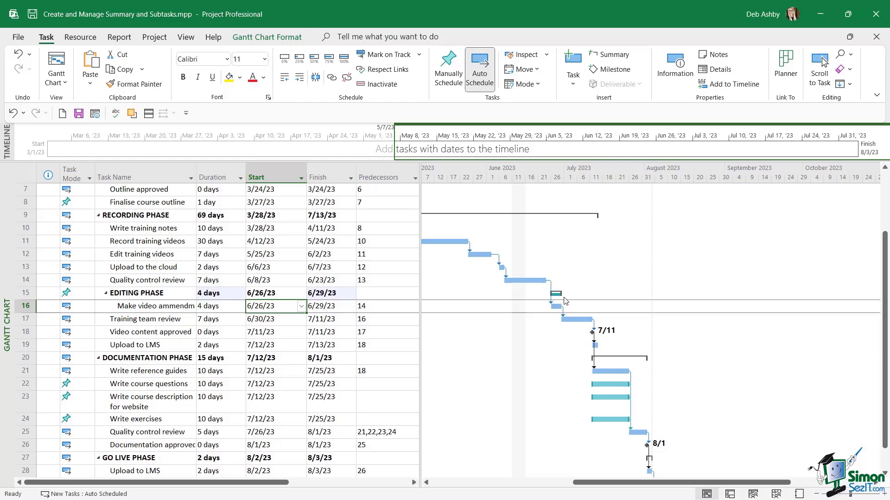